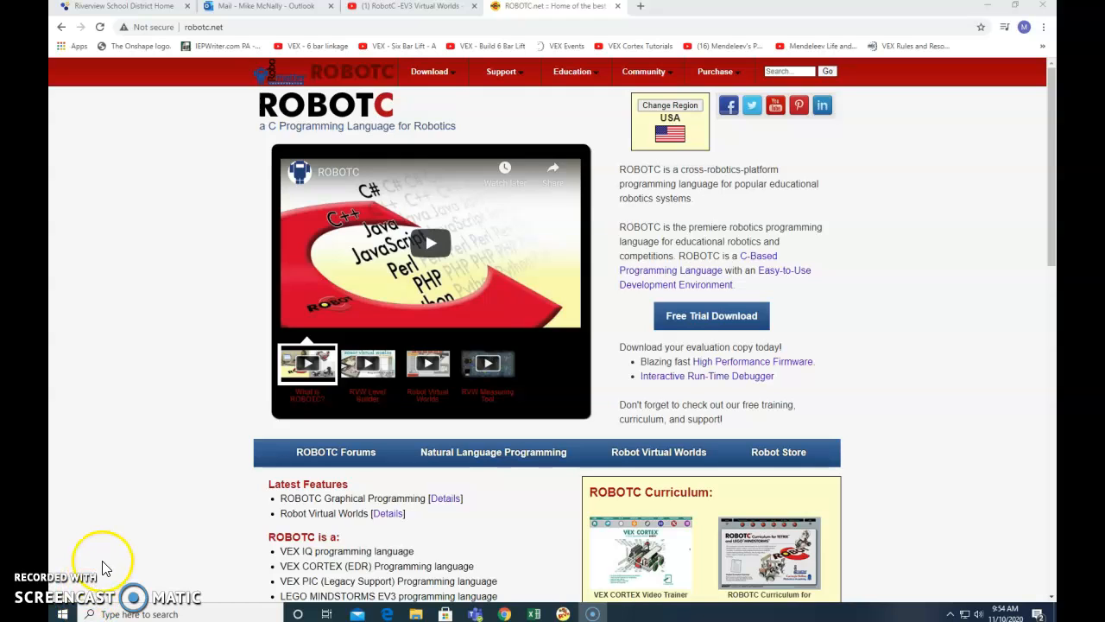
pyautogui.moveTo(199, 491)
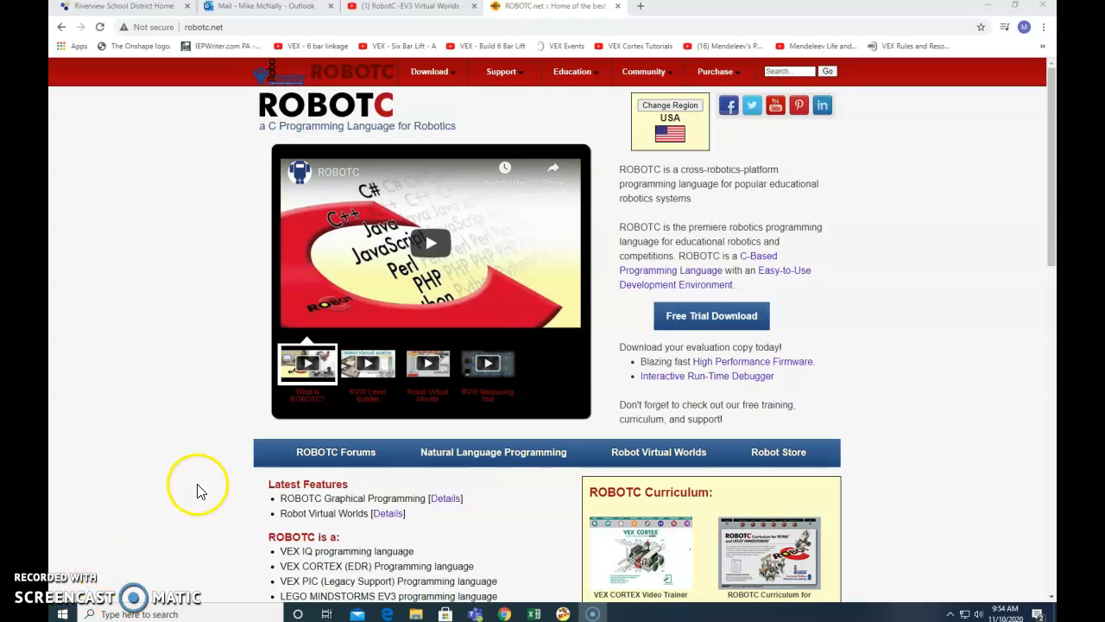
pyautogui.moveTo(173, 505)
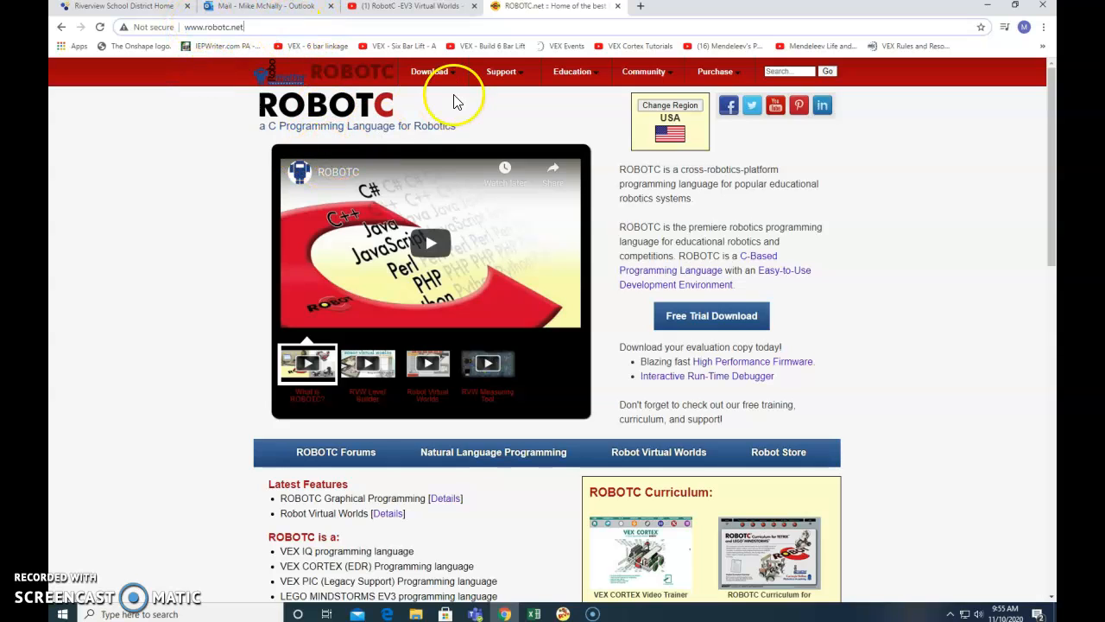
pyautogui.moveTo(695, 265)
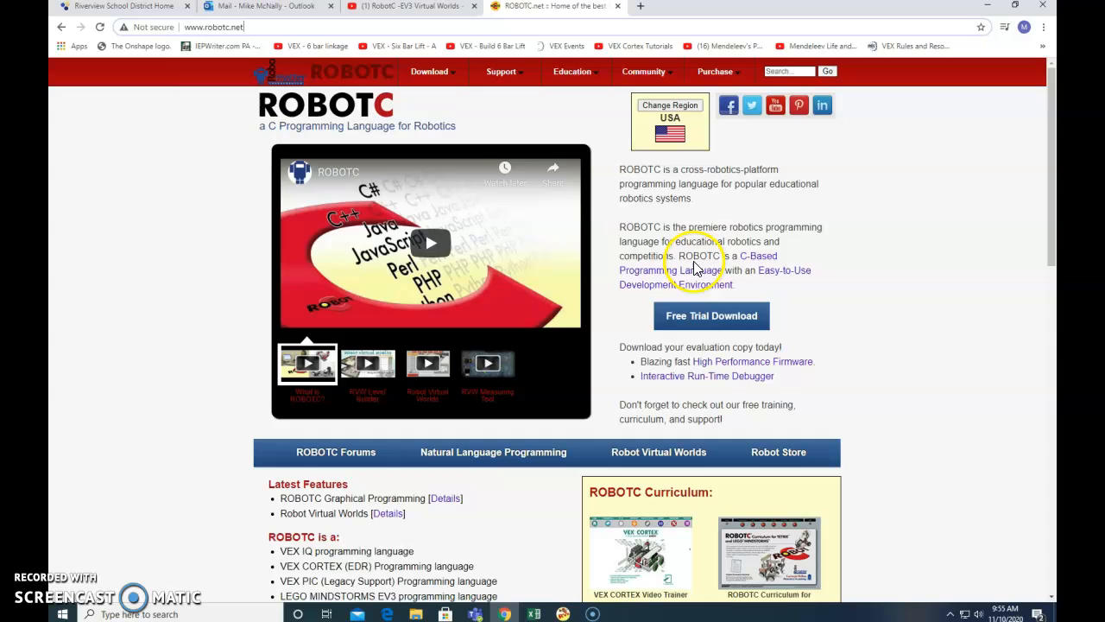
# - Go to the ROBOTC 4.x for MINDSTORMS page from robotc.net's Download menu
pyautogui.click(429, 71)
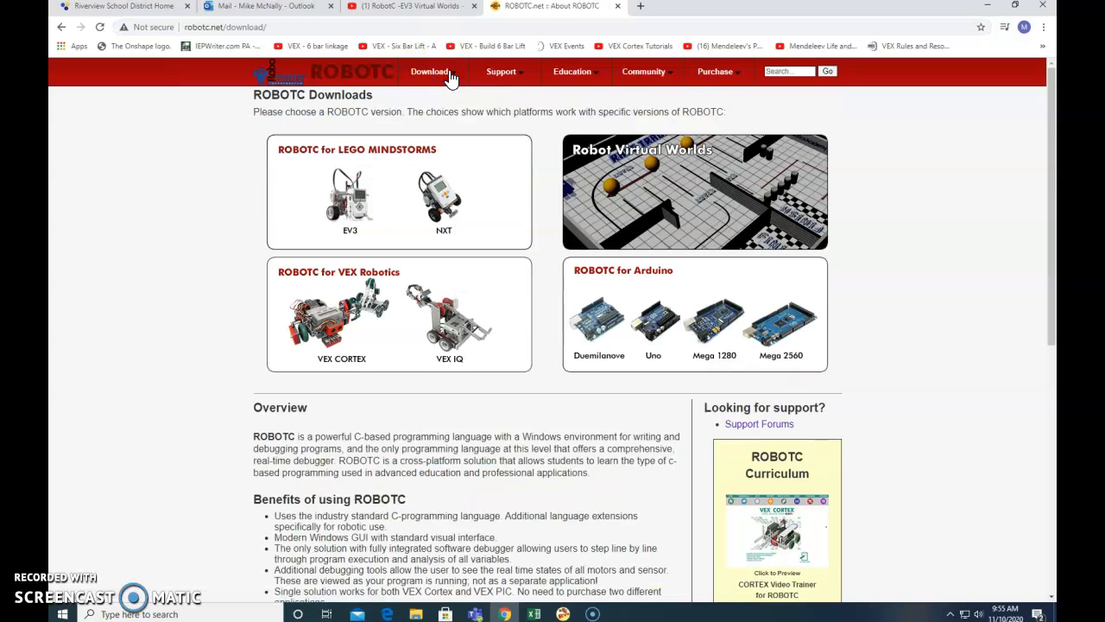
pyautogui.click(429, 71)
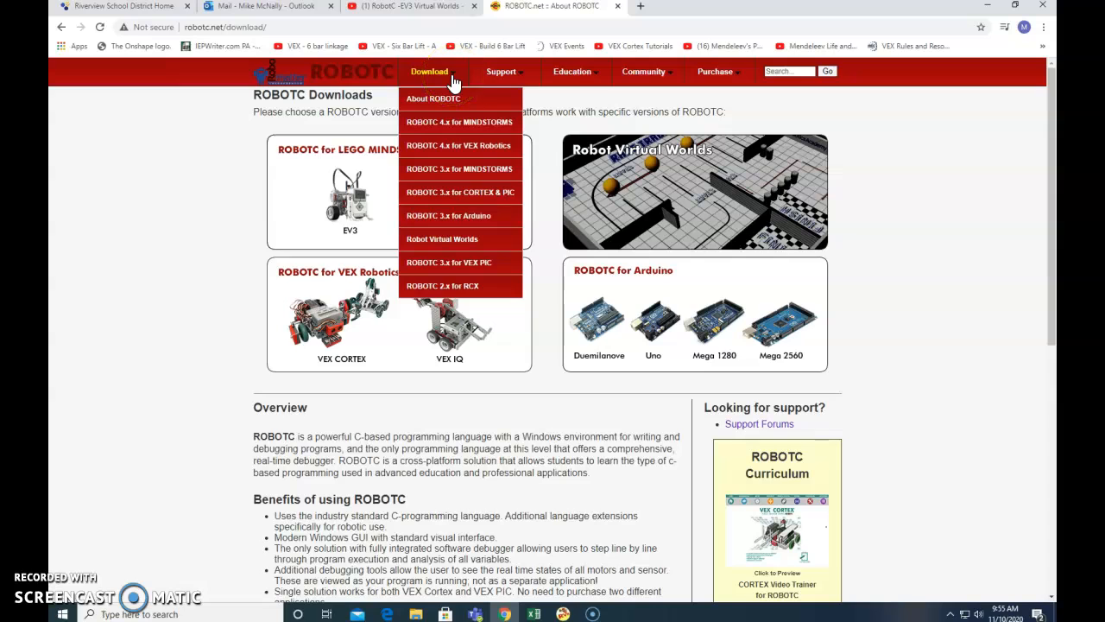
pyautogui.moveTo(455, 121)
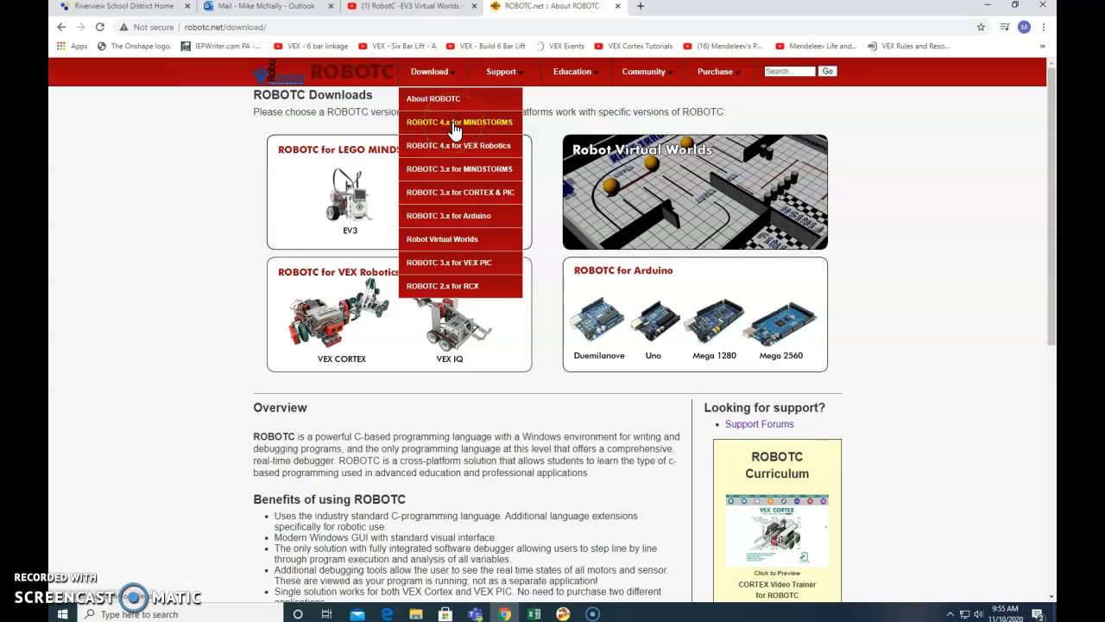
pyautogui.click(459, 122)
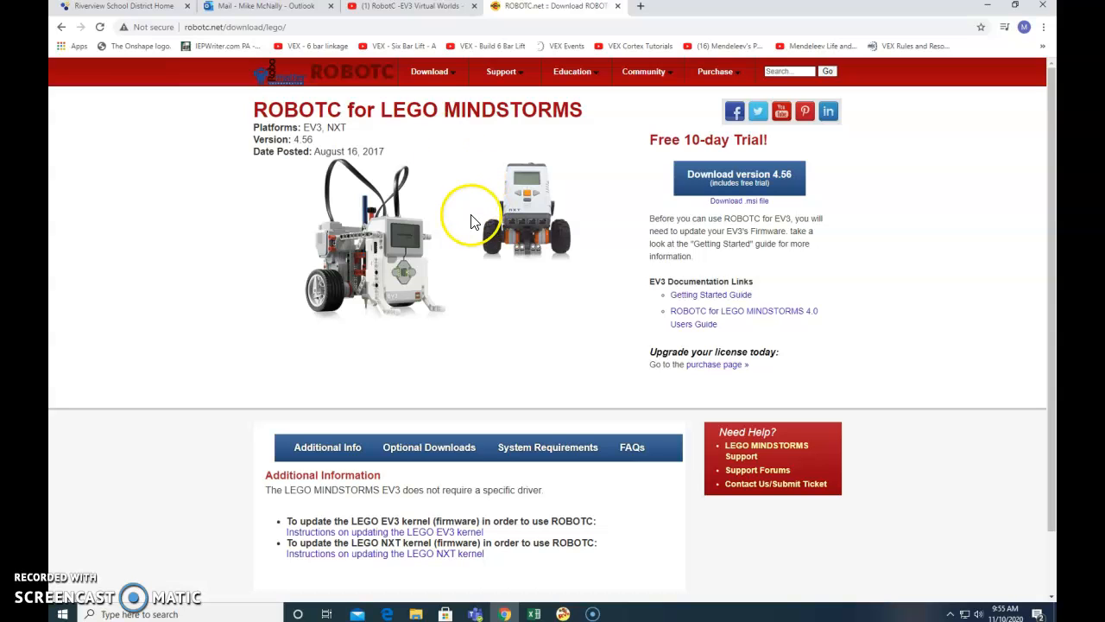
# - Show the System Requirements tab listing Windows 7, 8/8.1 and 10
pyautogui.click(738, 177)
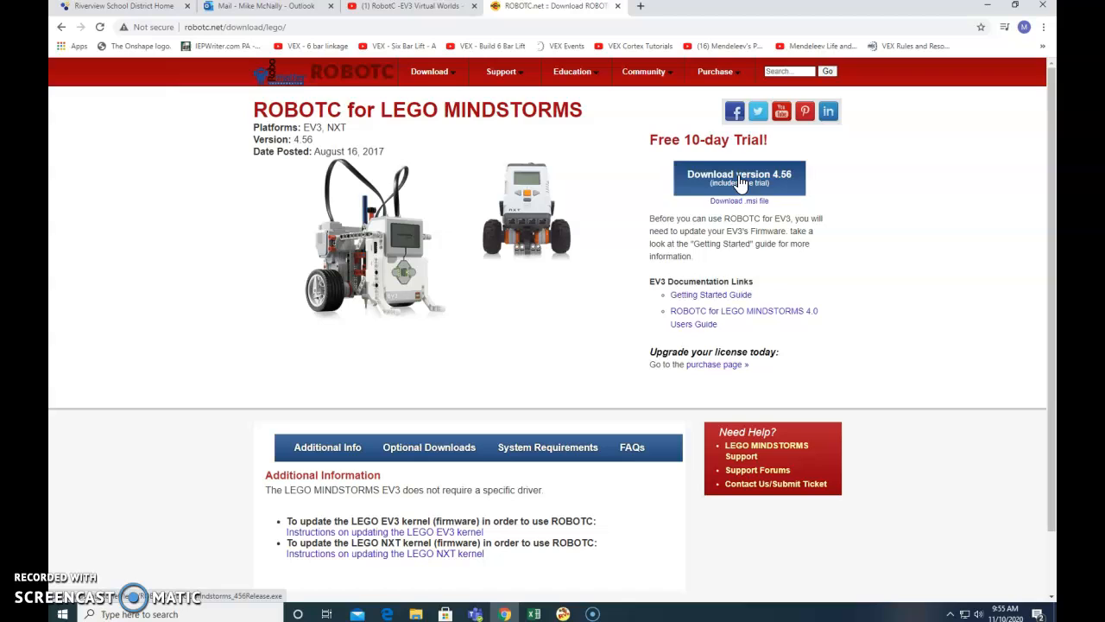
pyautogui.click(430, 71)
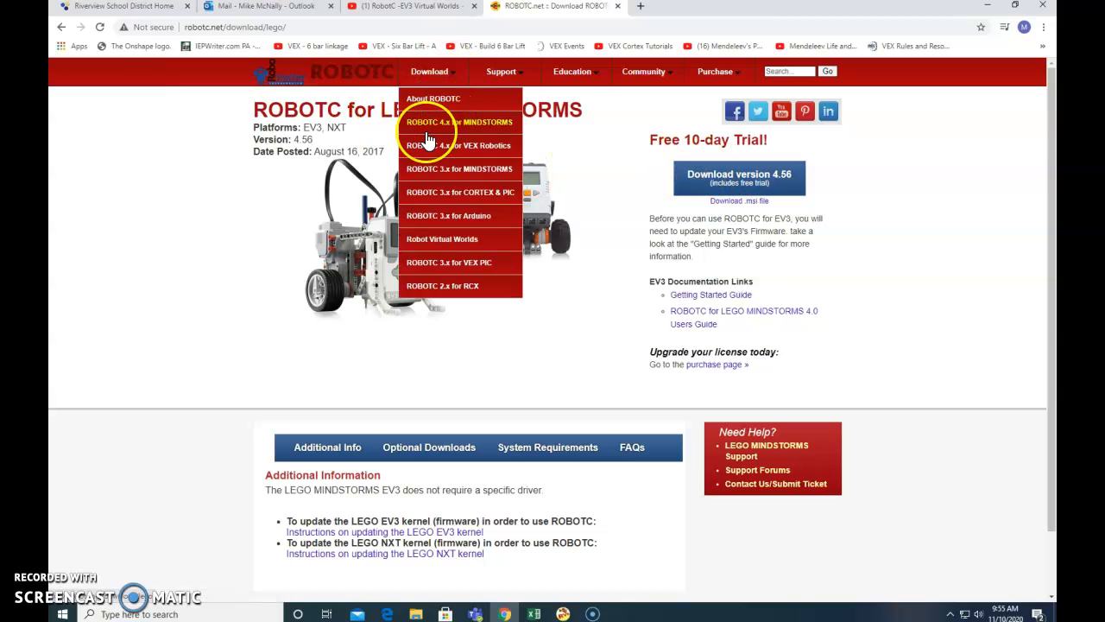
pyautogui.moveTo(484, 123)
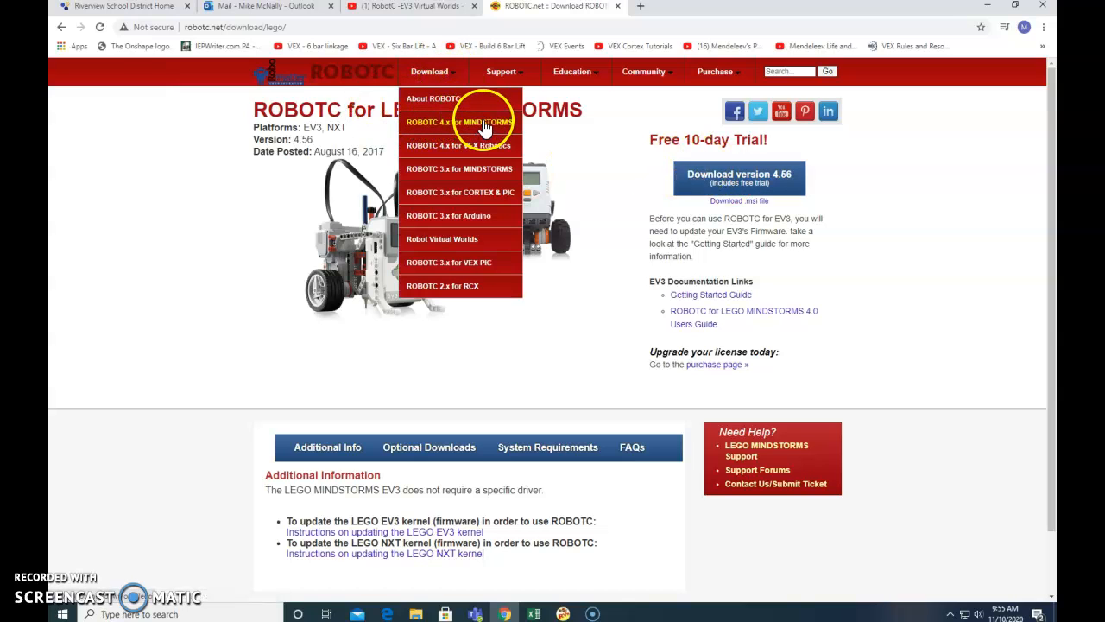
pyautogui.moveTo(473, 127)
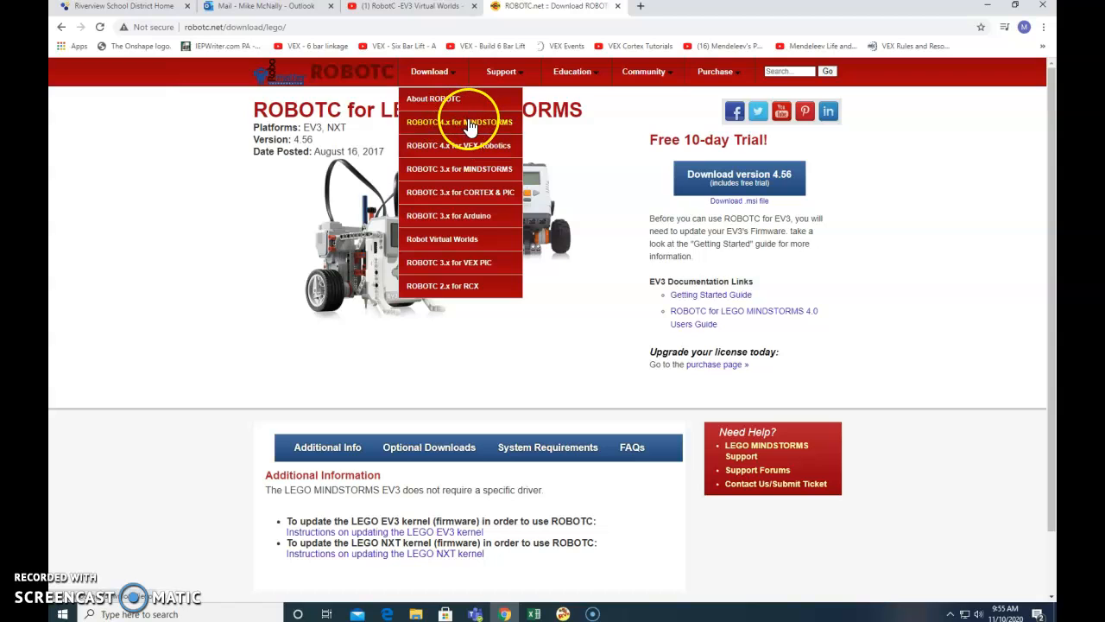
pyautogui.moveTo(432, 126)
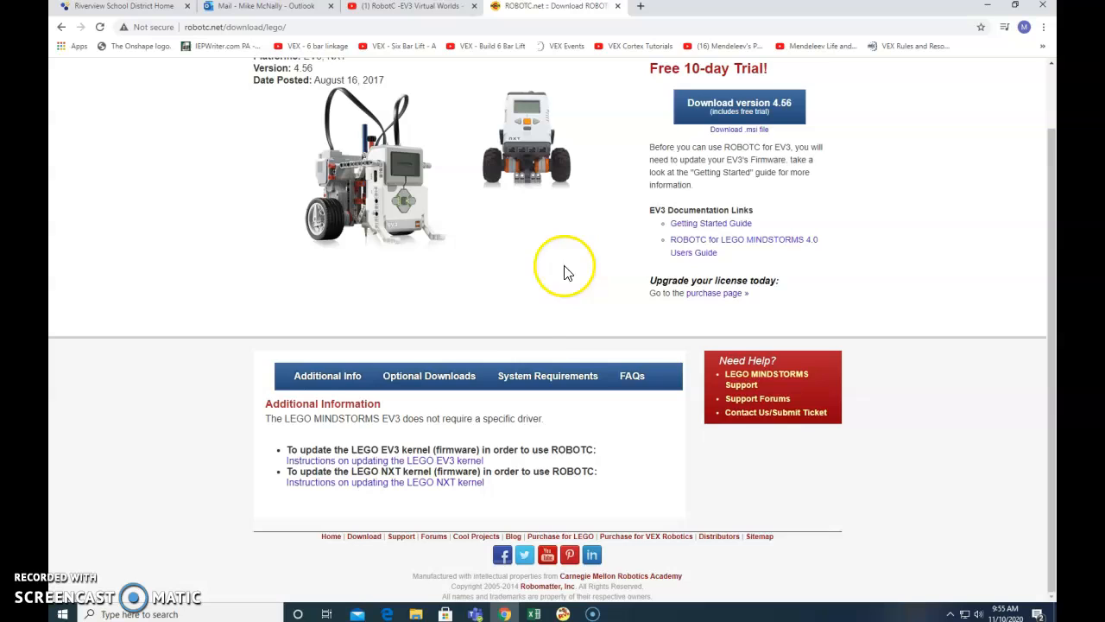
pyautogui.click(547, 375)
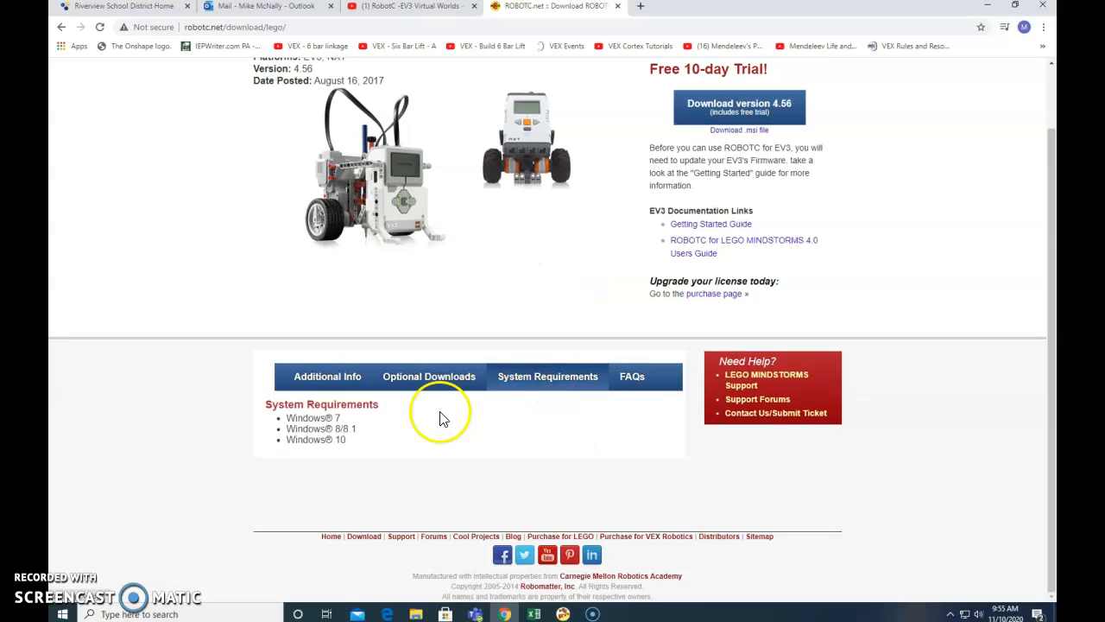
pyautogui.moveTo(304, 440)
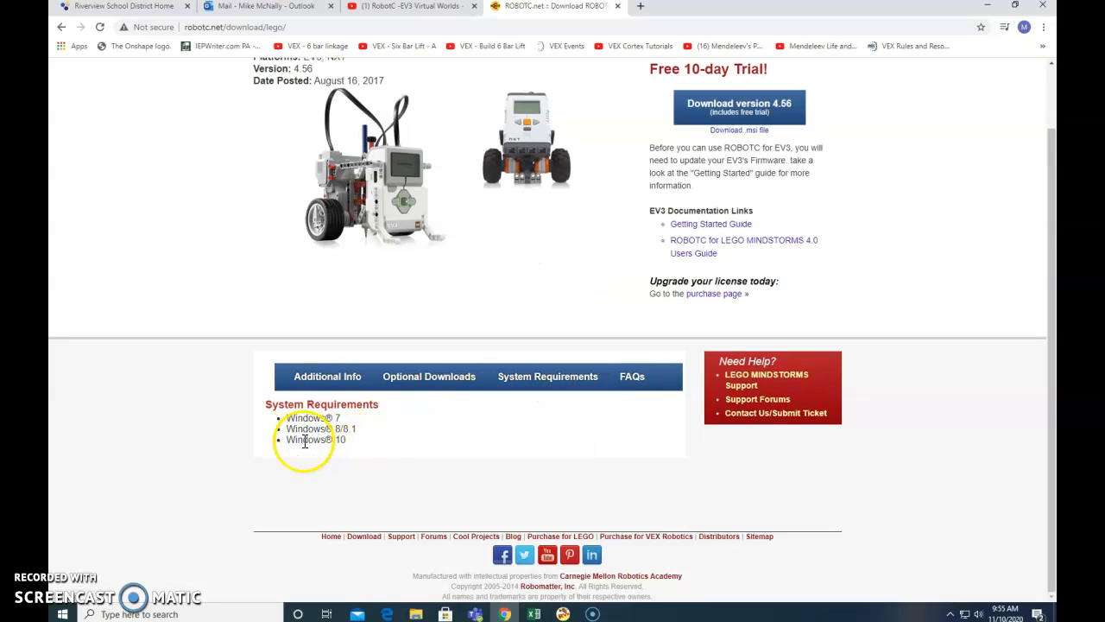
pyautogui.moveTo(418, 417)
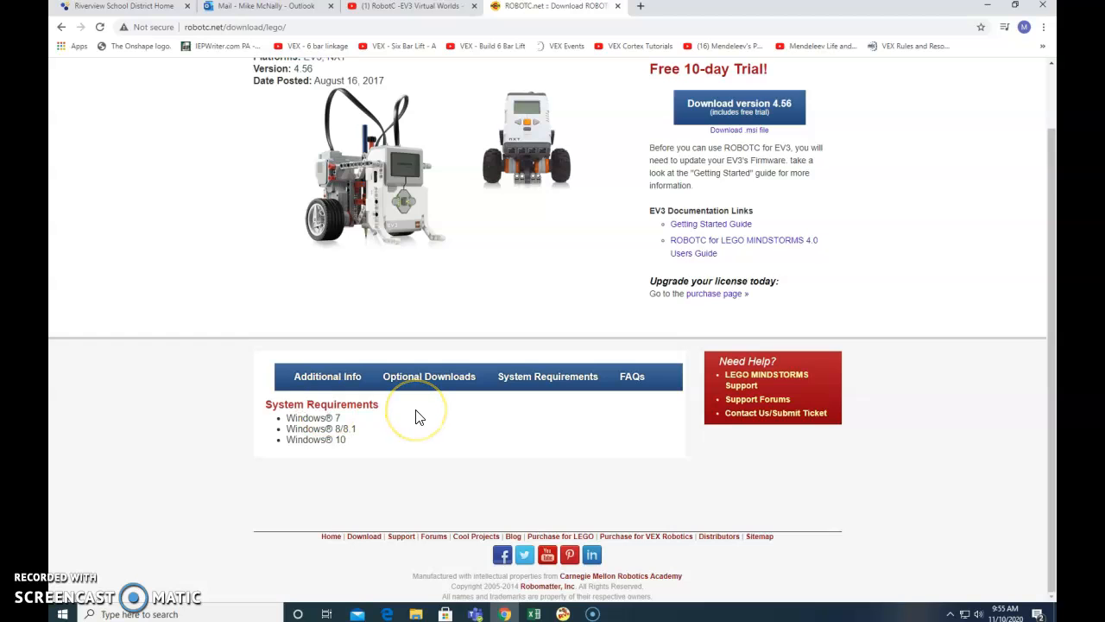
pyautogui.moveTo(449, 309)
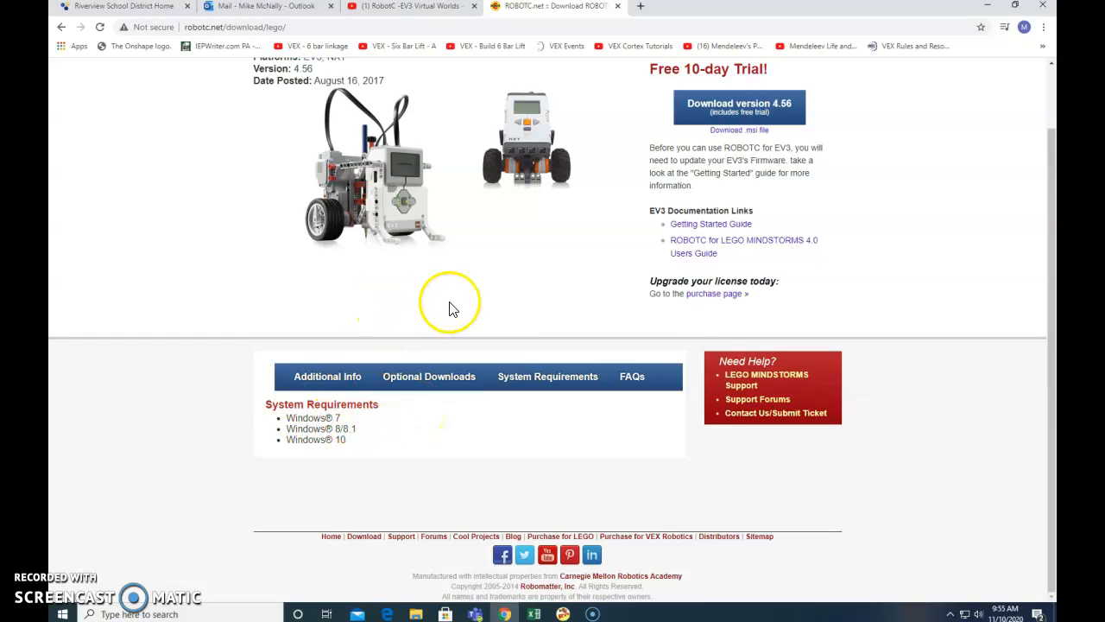
pyautogui.scroll(3)
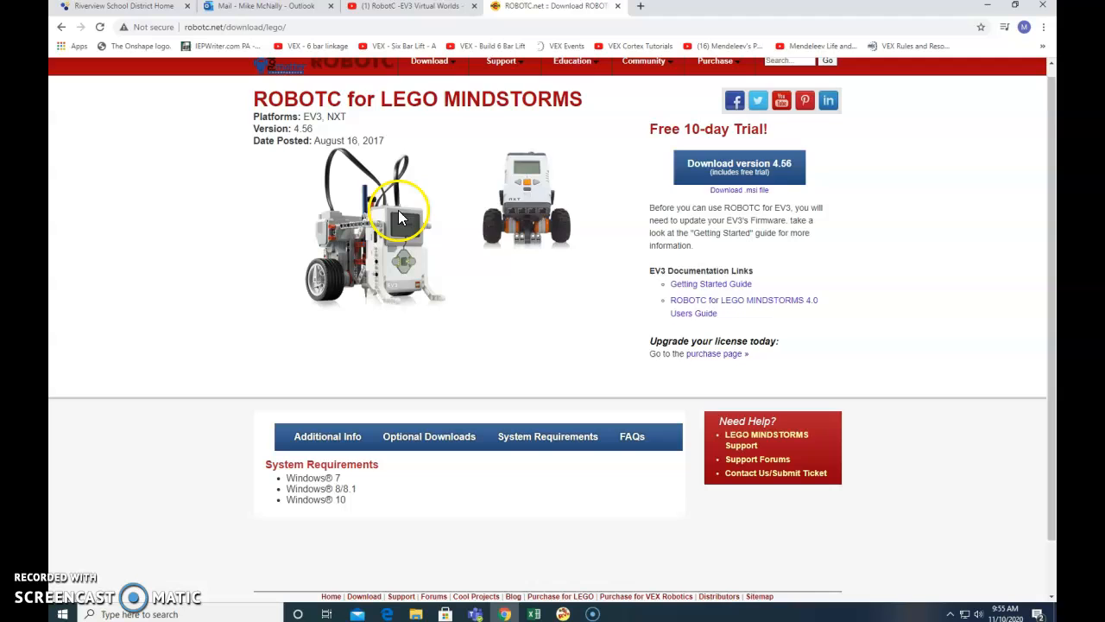
pyautogui.moveTo(997, 16)
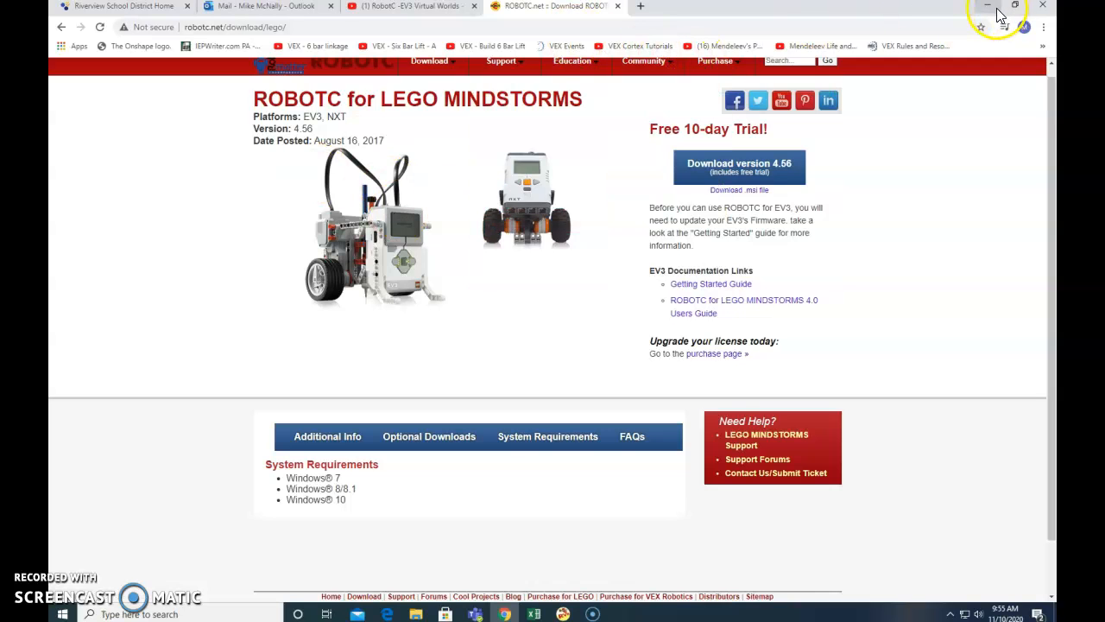
# - Minimize Chrome and choose Help > Add License in ROBOTC
pyautogui.click(987, 6)
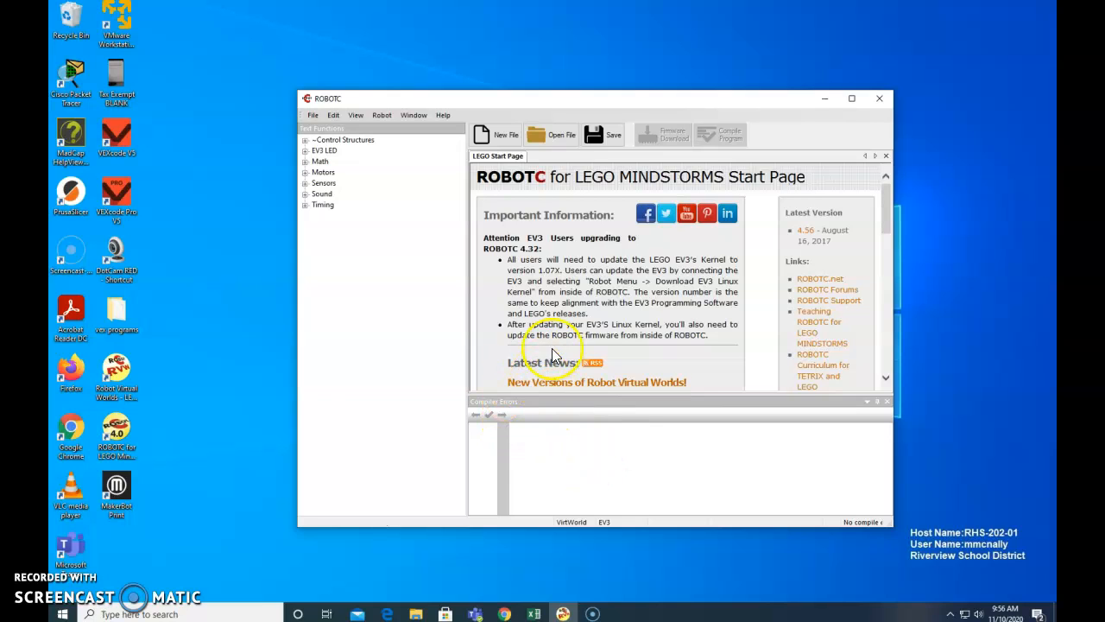
pyautogui.moveTo(350, 237)
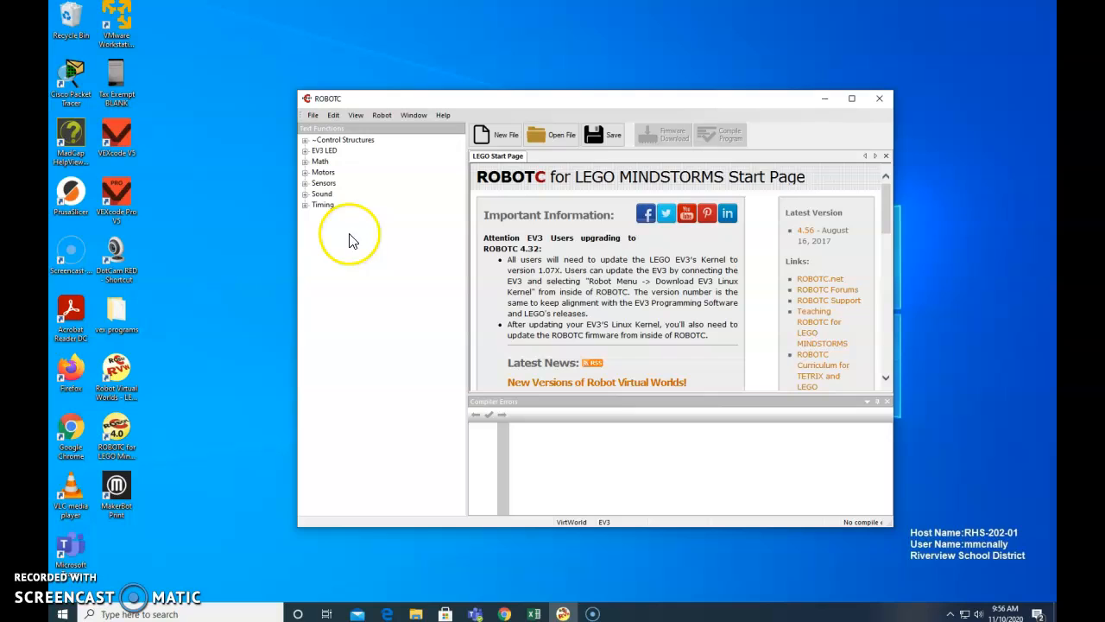
pyautogui.moveTo(415, 115)
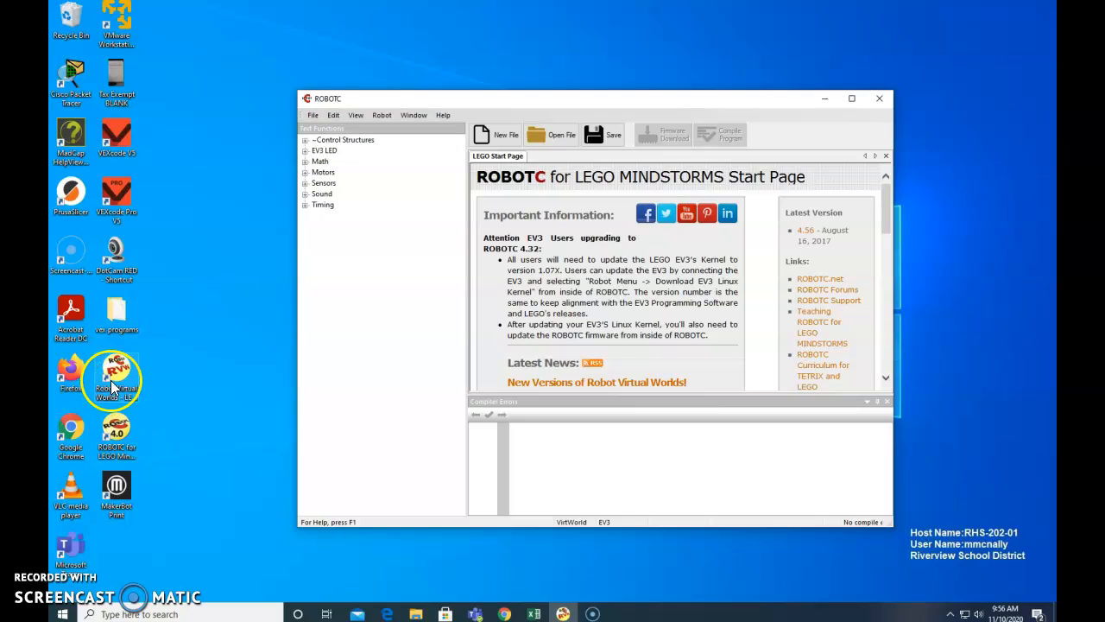
pyautogui.moveTo(440, 110)
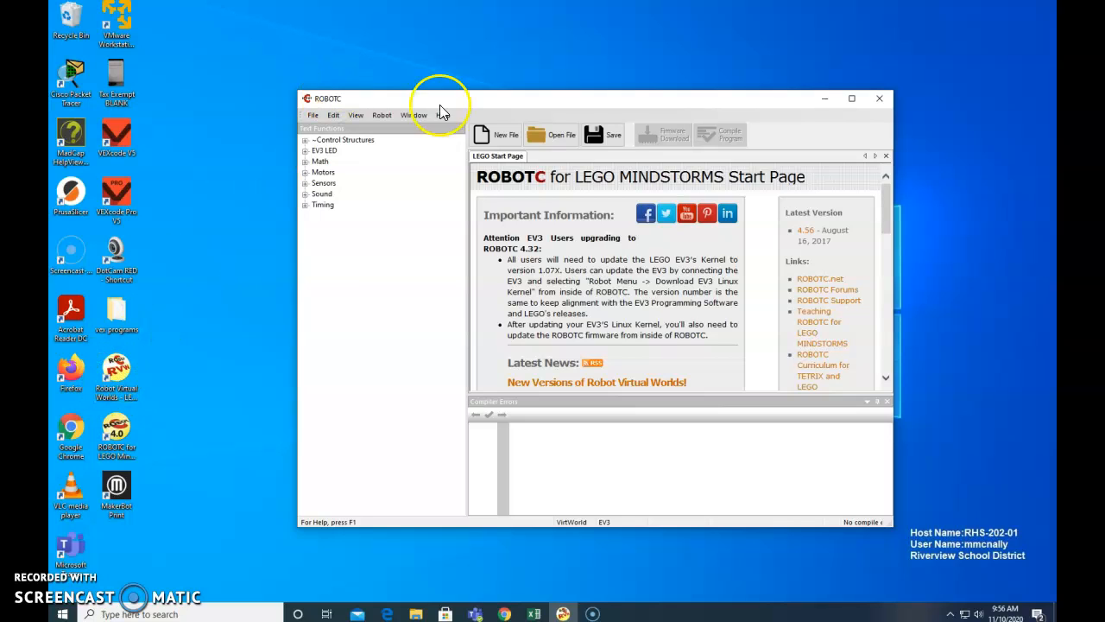
pyautogui.click(443, 115)
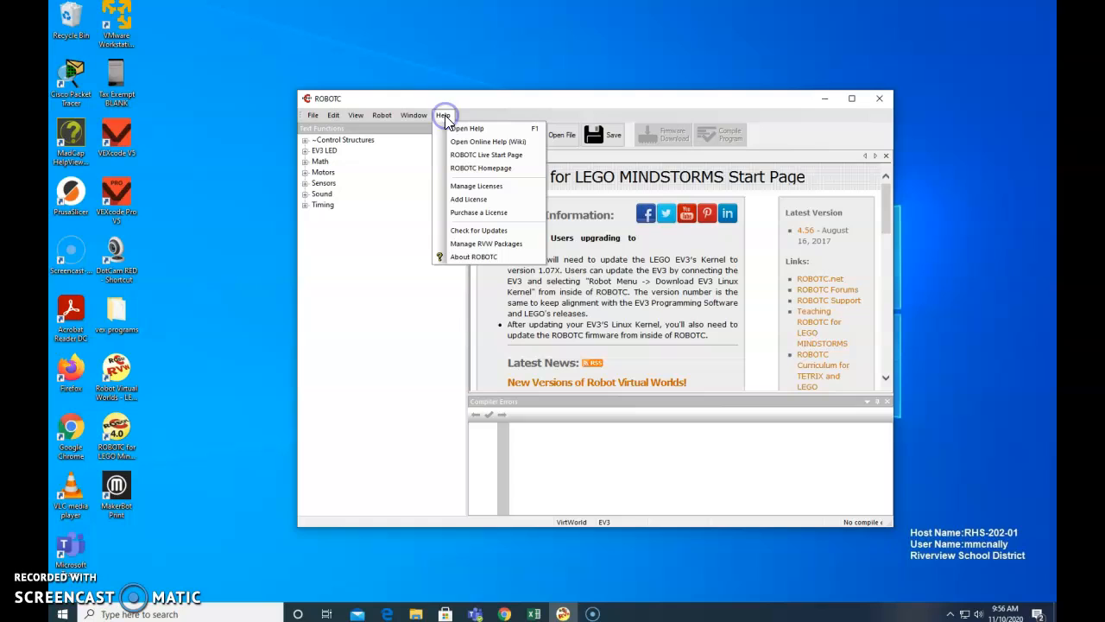
pyautogui.moveTo(467, 129)
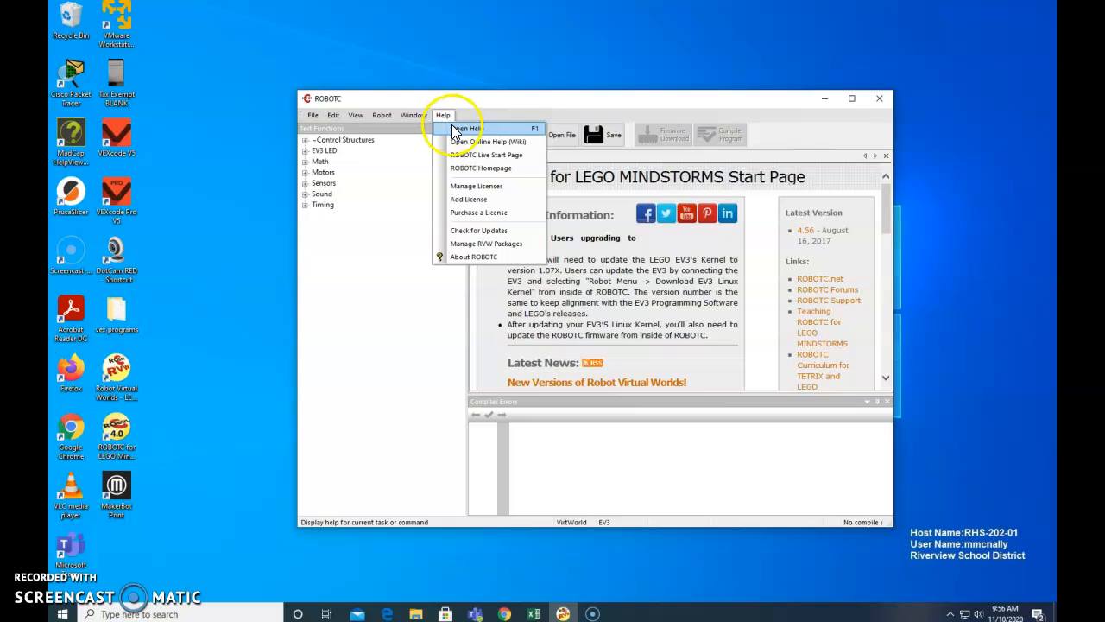
pyautogui.moveTo(473, 186)
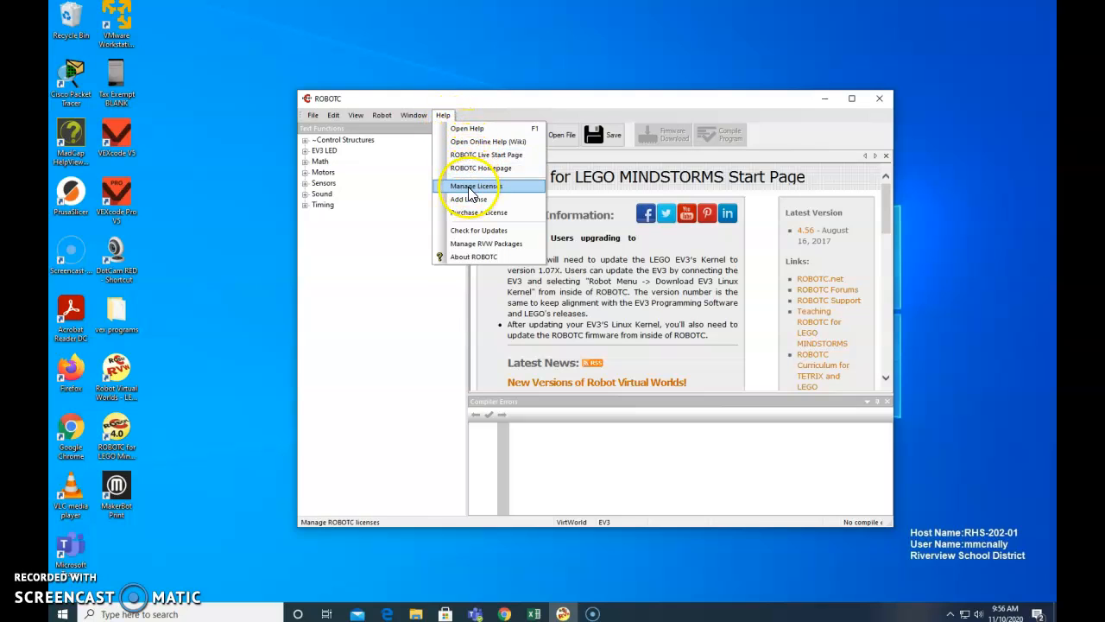
pyautogui.moveTo(469, 200)
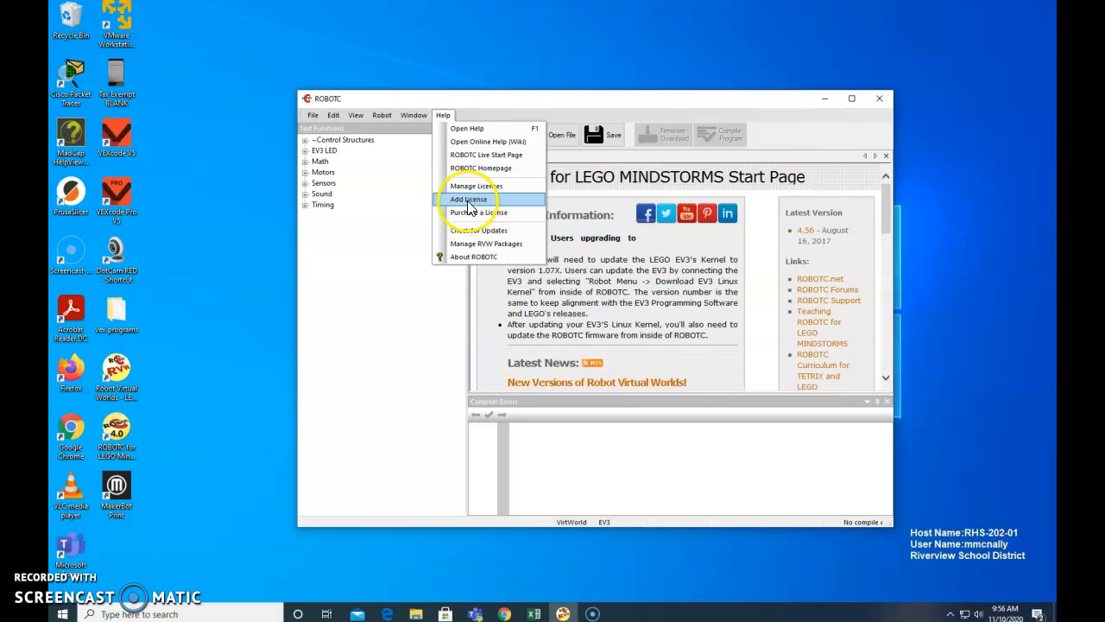
pyautogui.click(414, 115)
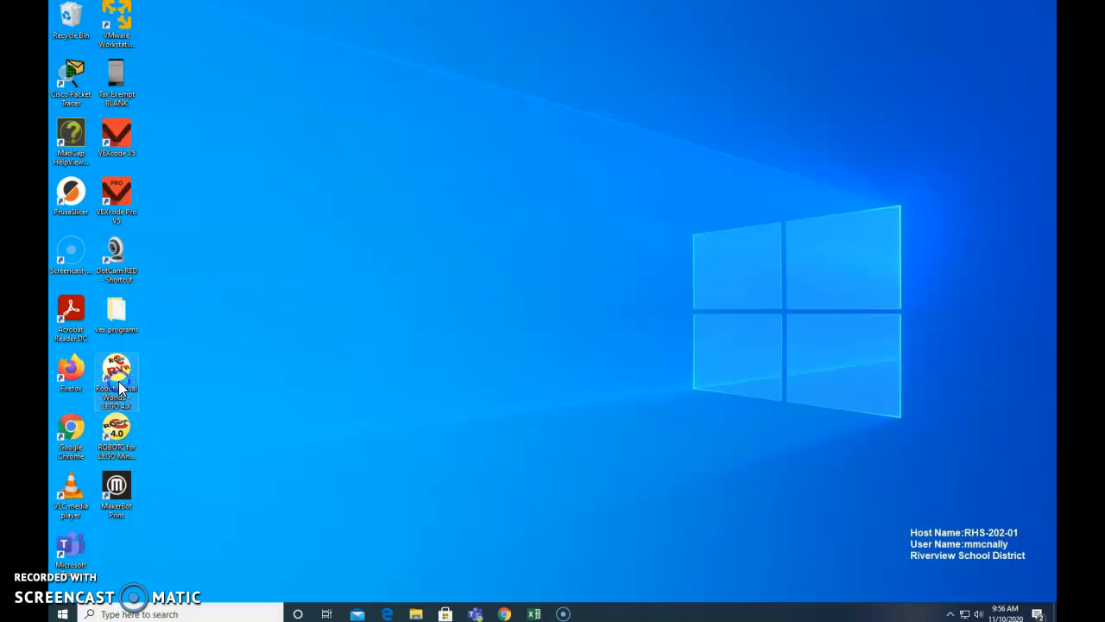
pyautogui.moveTo(214, 420)
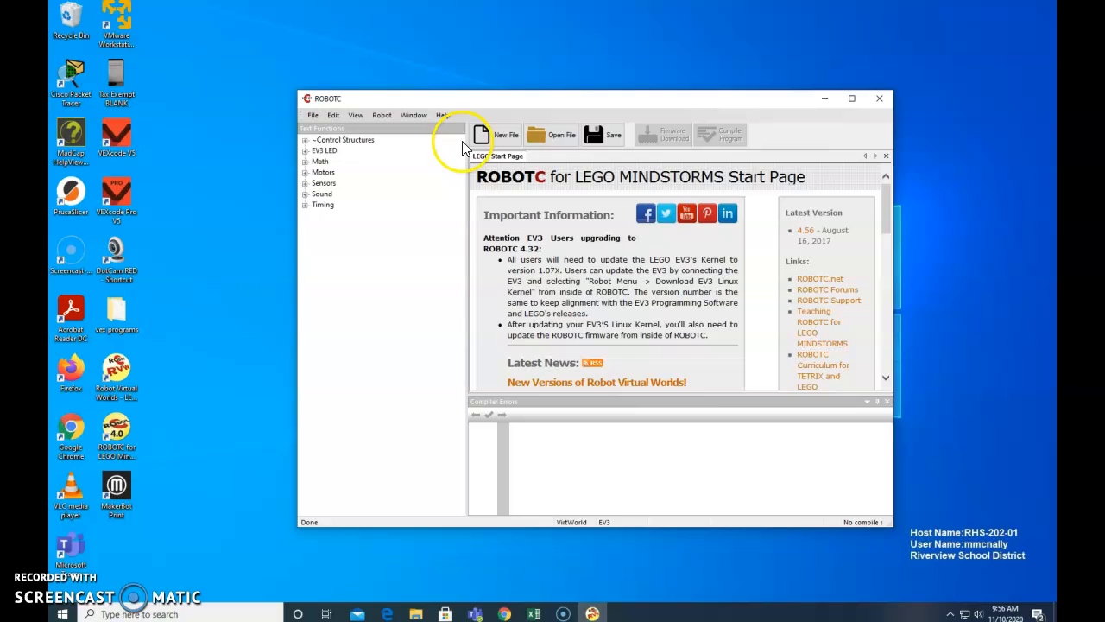
# - Choose Help > Add License again to open the Internet Activation dialog
pyautogui.click(442, 114)
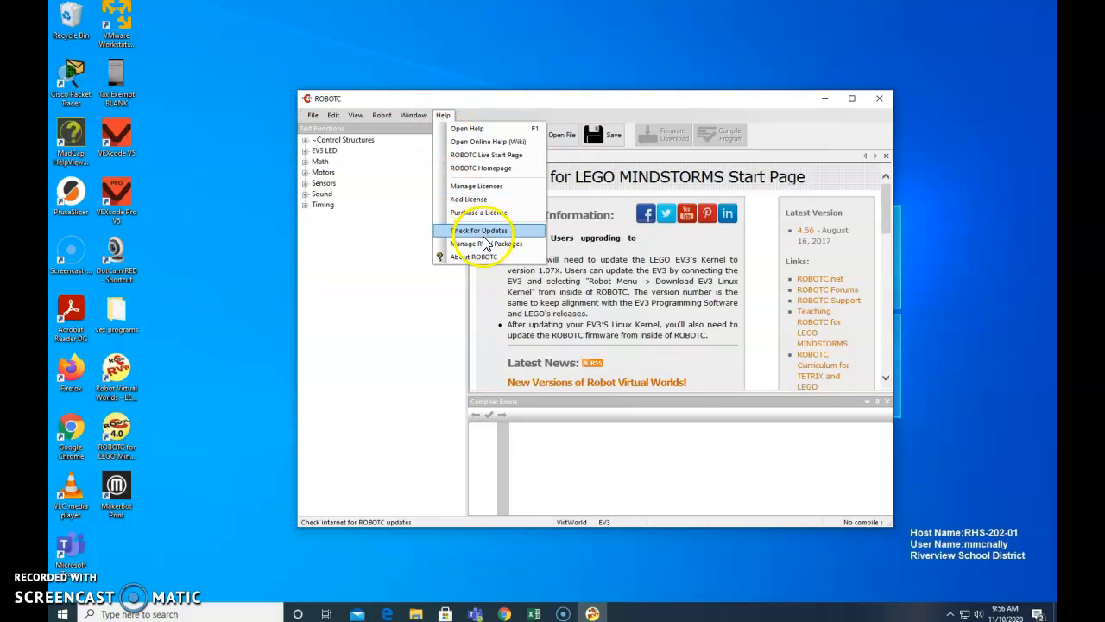
pyautogui.click(468, 199)
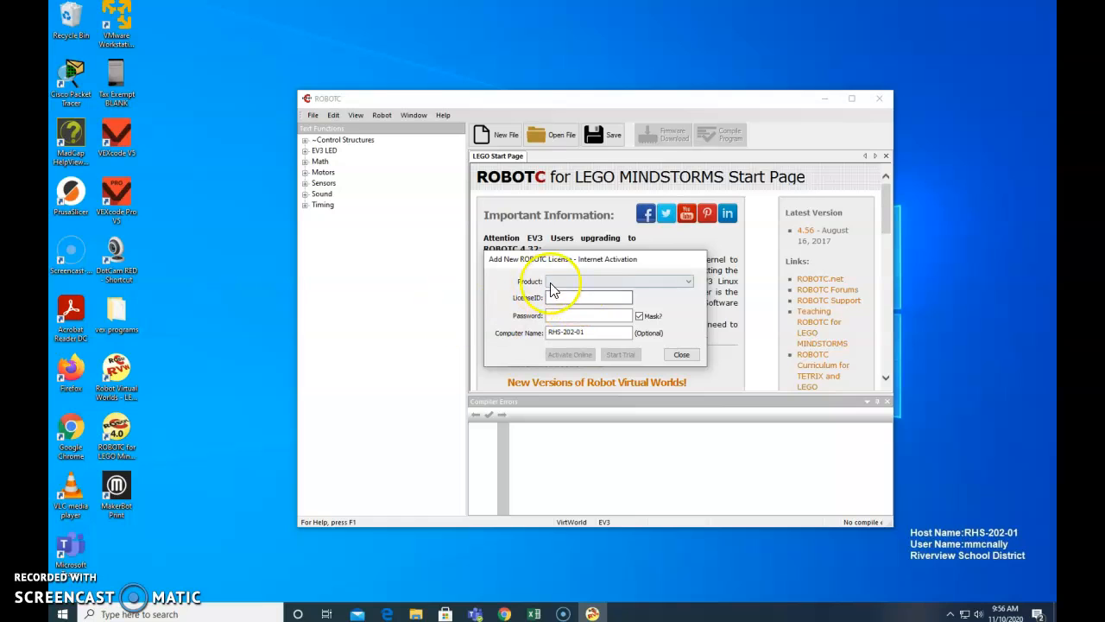
# - Select Robot Virtual Worlds - LEGO 4.x, confirm it's activated, and close the dialog
pyautogui.click(688, 281)
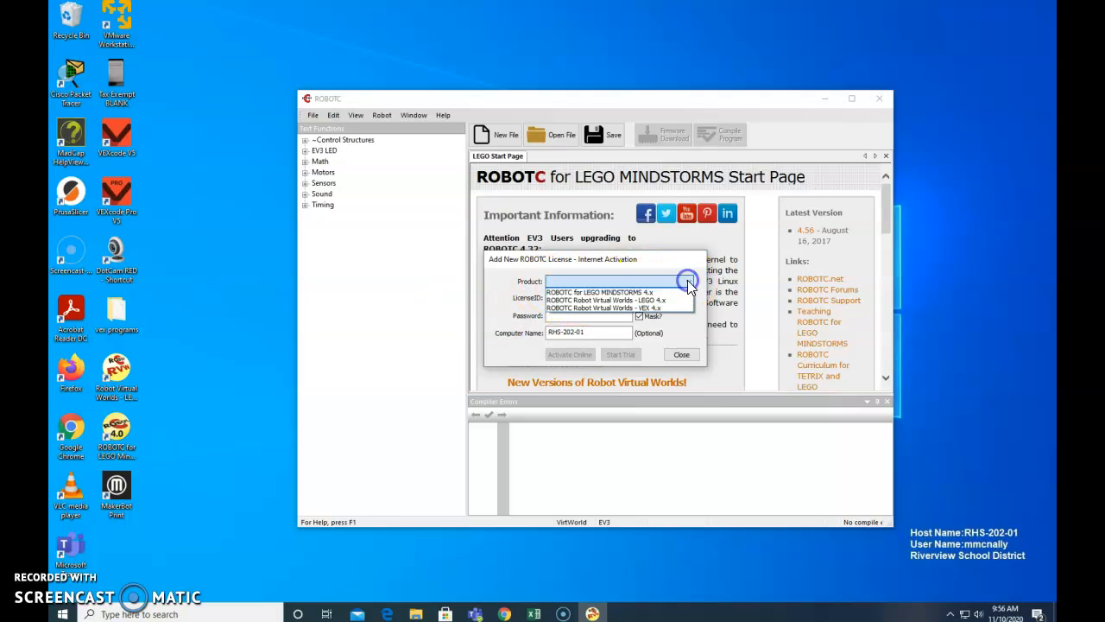
pyautogui.moveTo(613, 308)
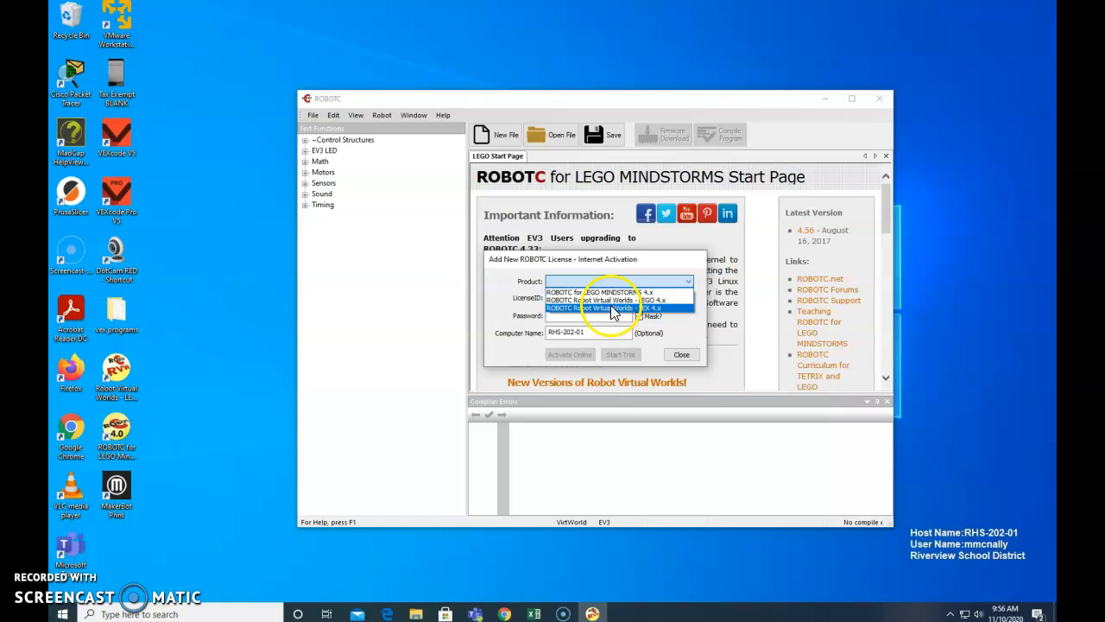
pyautogui.moveTo(605, 300)
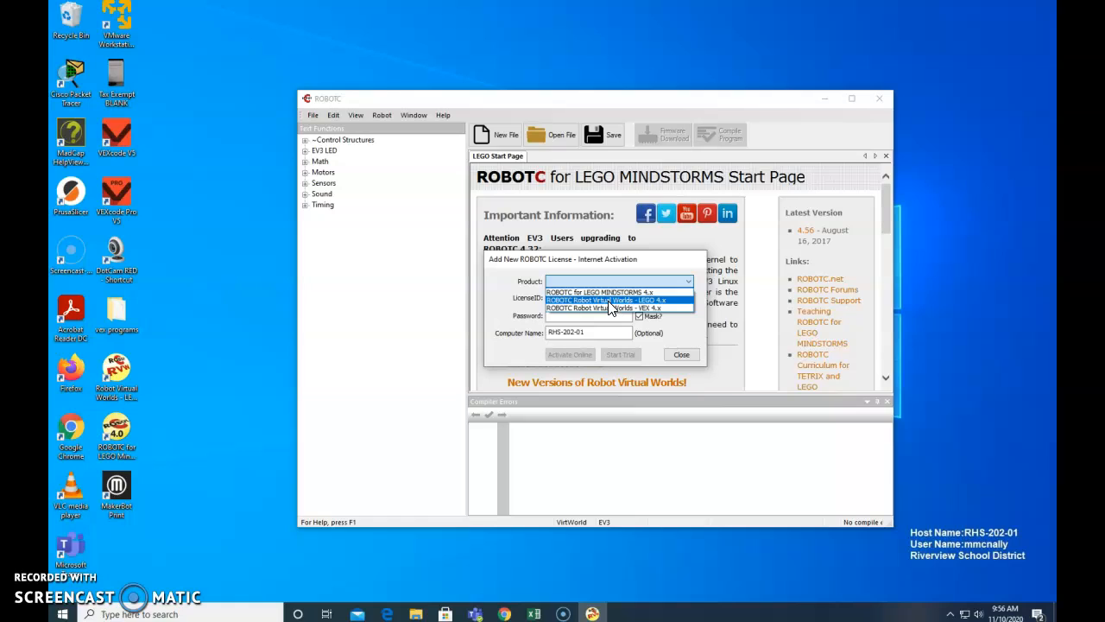
pyautogui.click(607, 300)
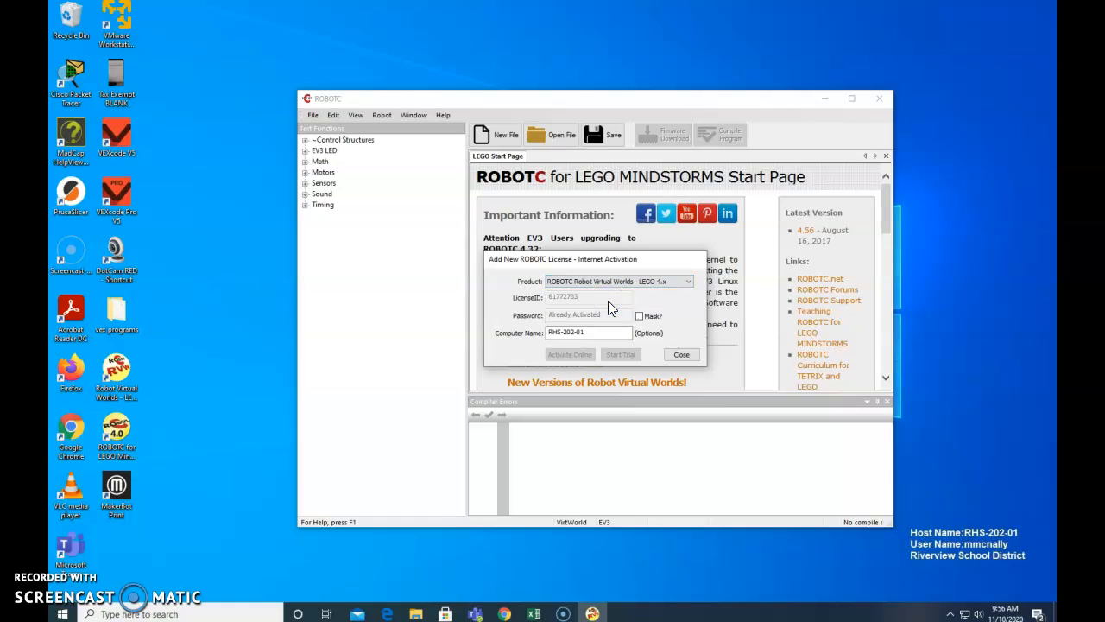
pyautogui.moveTo(613, 308)
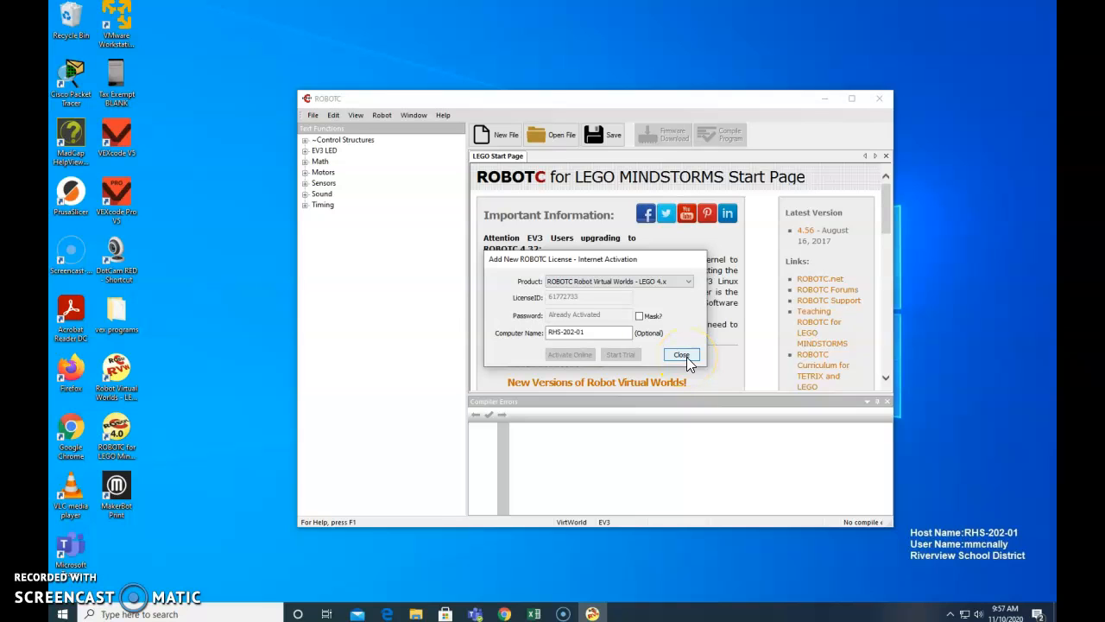
pyautogui.click(682, 355)
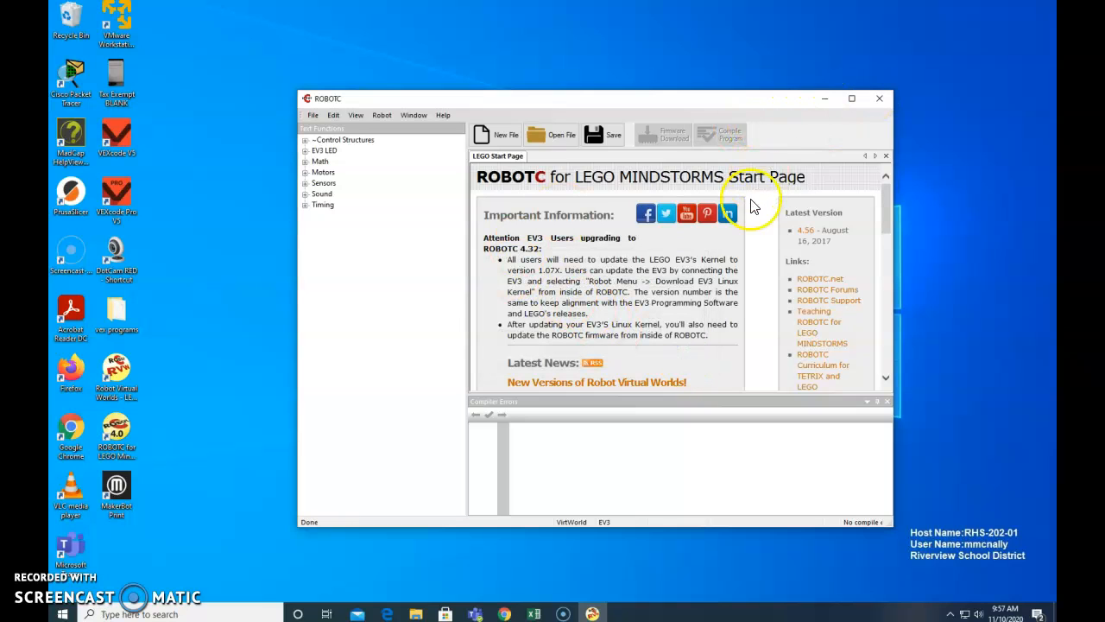